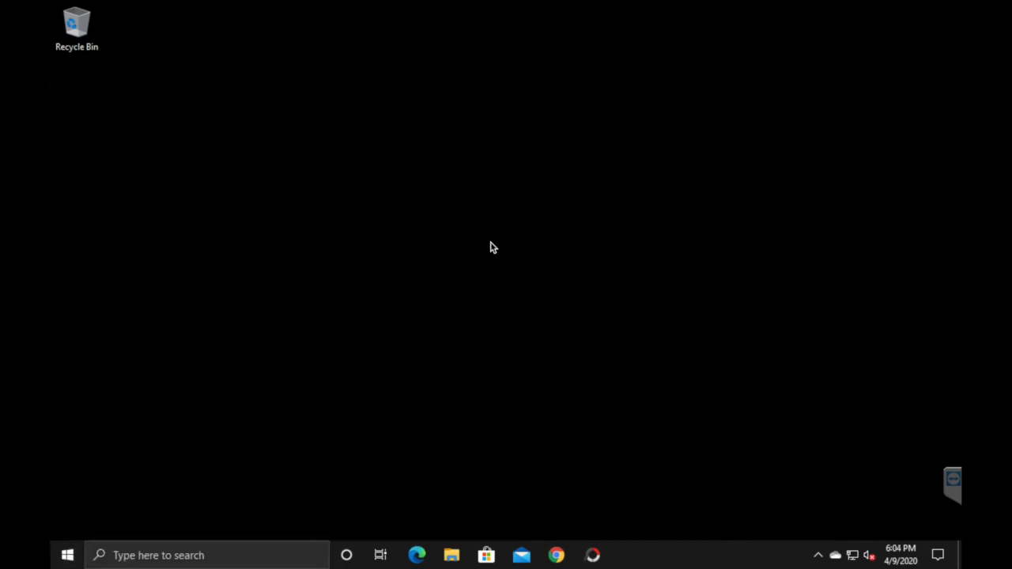
Launch File Explorer from the taskbar, landing on Quick access
{"action": "left_click", "coordinate": [447, 555]}
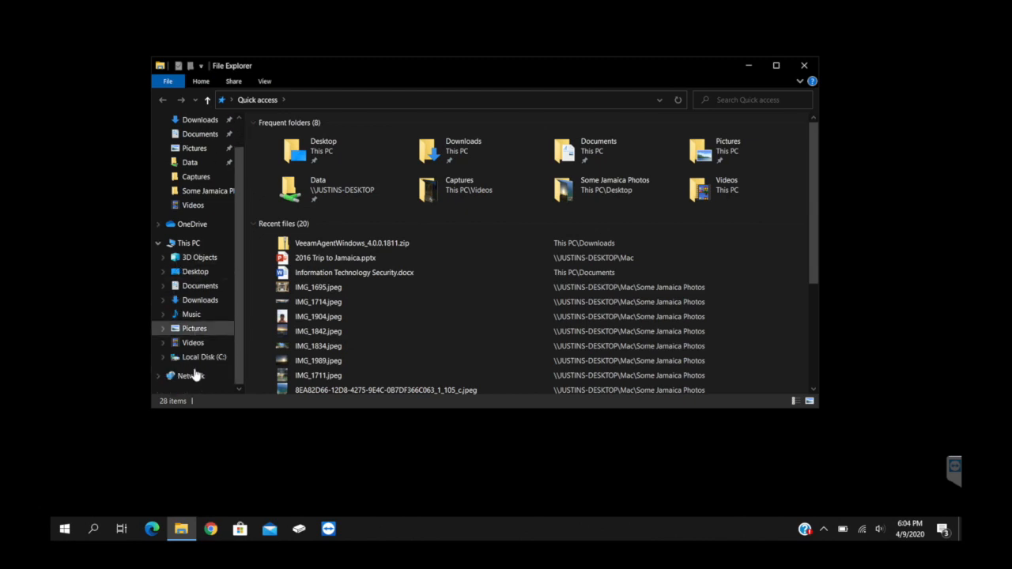
Browse Network to JUSTINS-DESKTOP, listing its Data, Mac and Users shares
{"action": "left_click", "coordinate": [189, 376]}
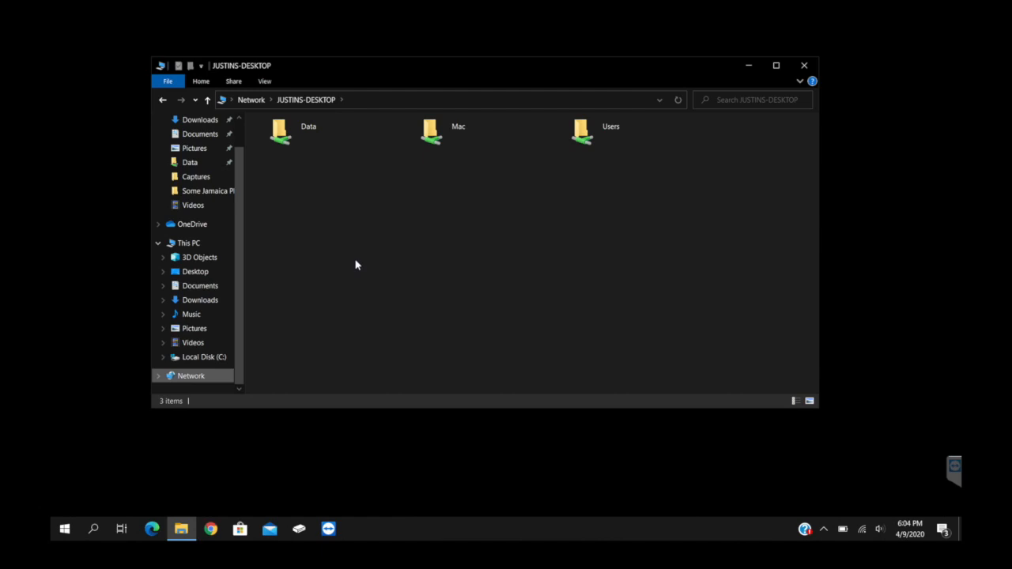
{"action": "double_click", "coordinate": [280, 130]}
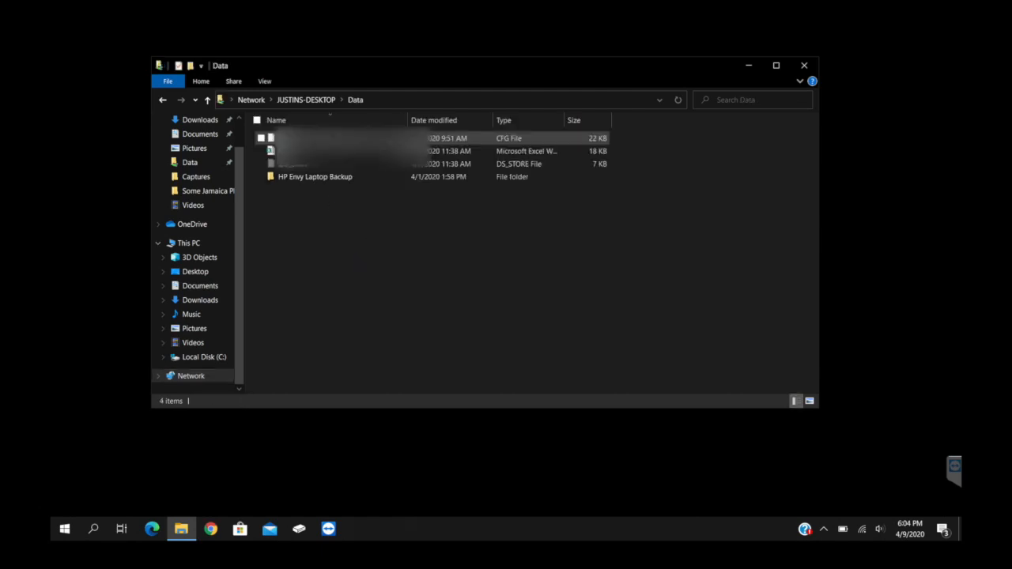
{"action": "left_click", "coordinate": [313, 177]}
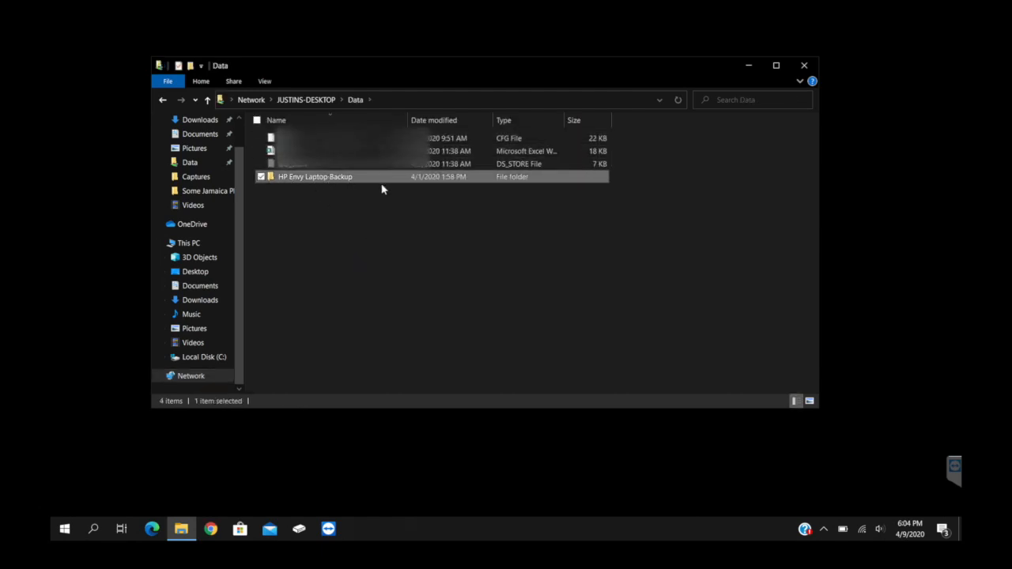
{"action": "left_click", "coordinate": [303, 99]}
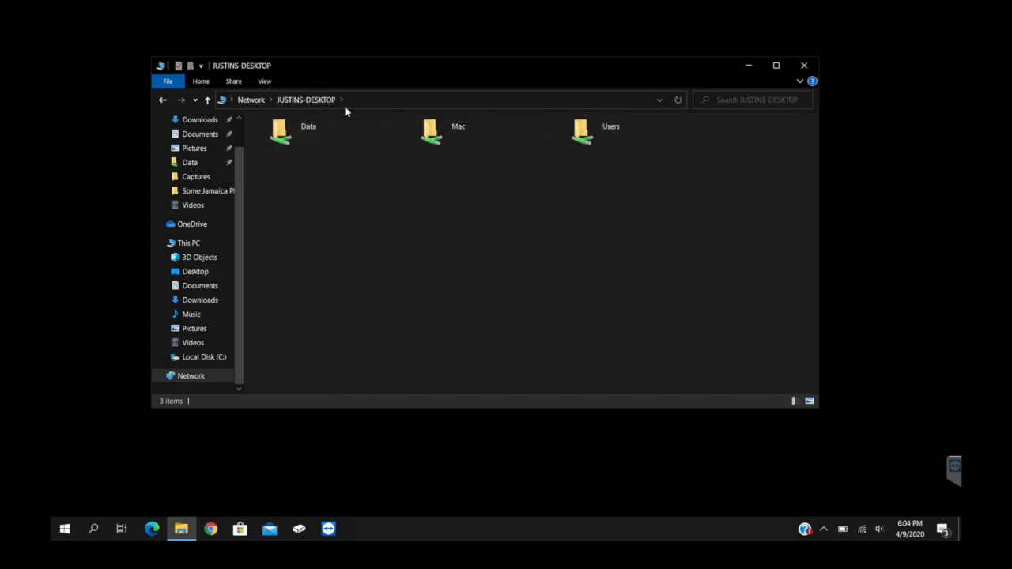
{"action": "double_click", "coordinate": [430, 129]}
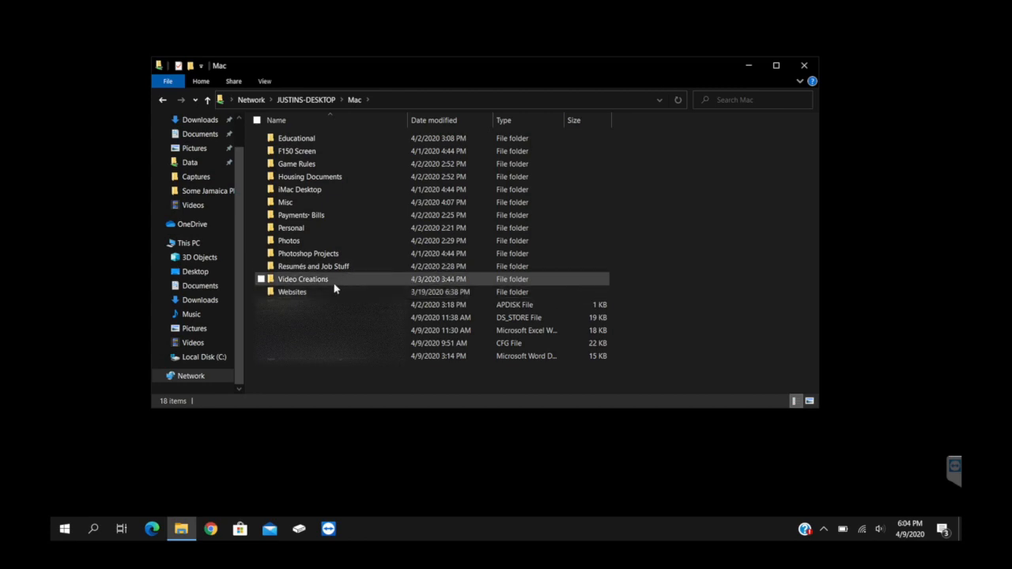
{"action": "double_click", "coordinate": [303, 278]}
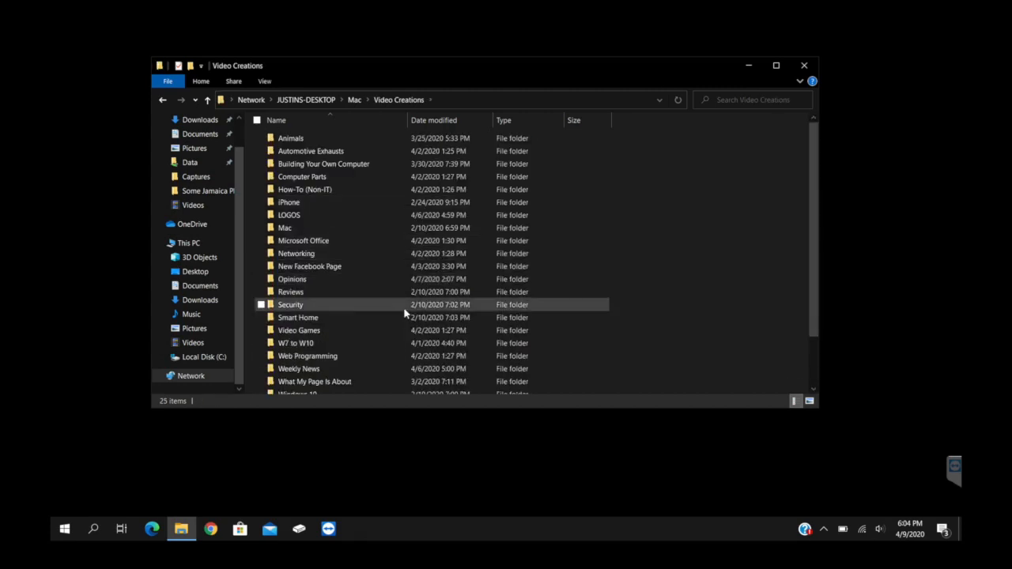
{"action": "left_click", "coordinate": [303, 99]}
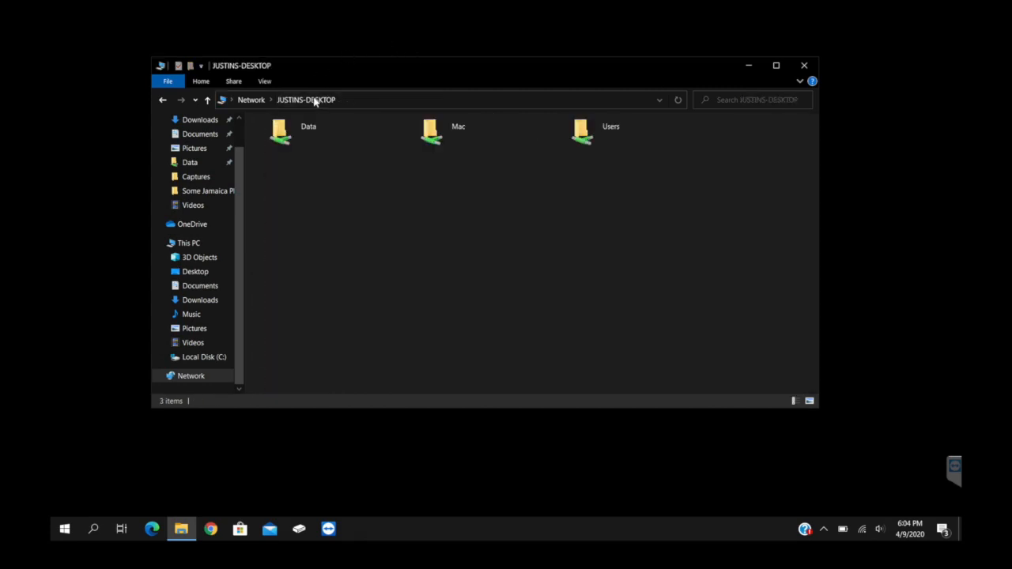
{"action": "double_click", "coordinate": [582, 130]}
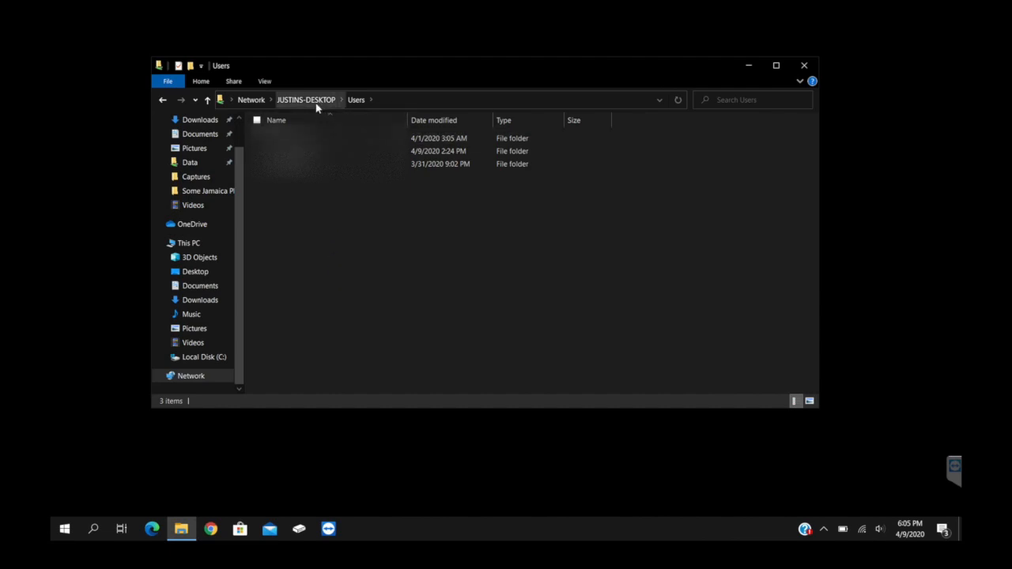
{"action": "left_click", "coordinate": [304, 99]}
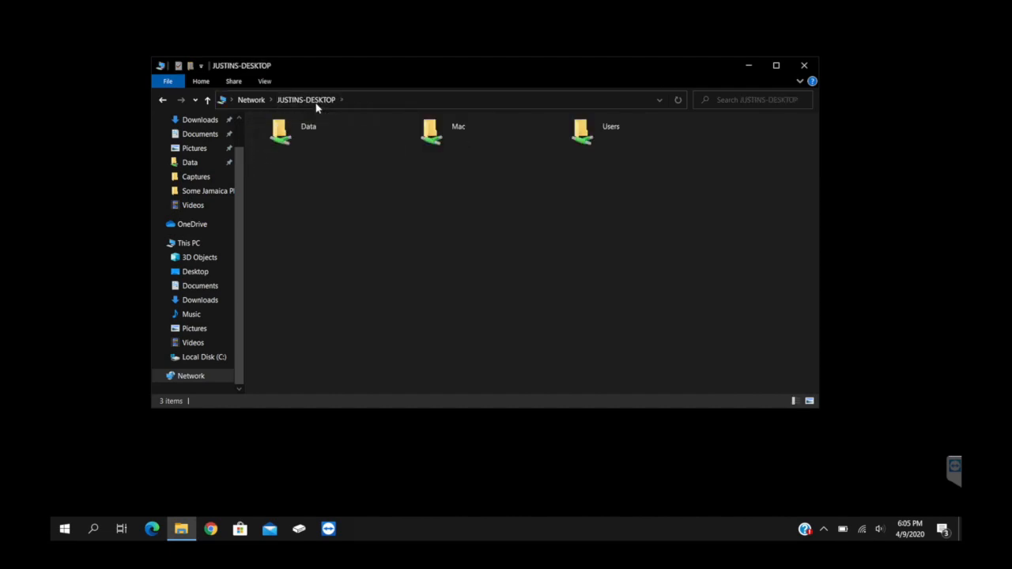
{"action": "mouse_move", "coordinate": [760, 75]}
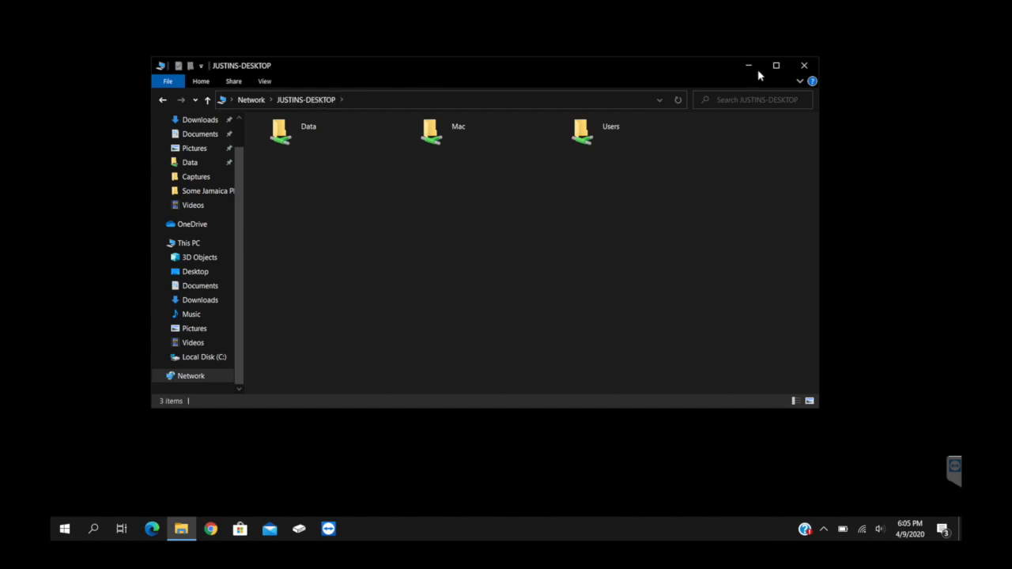
Create a new folder named 'test' inside the Data share
{"action": "left_click", "coordinate": [297, 129]}
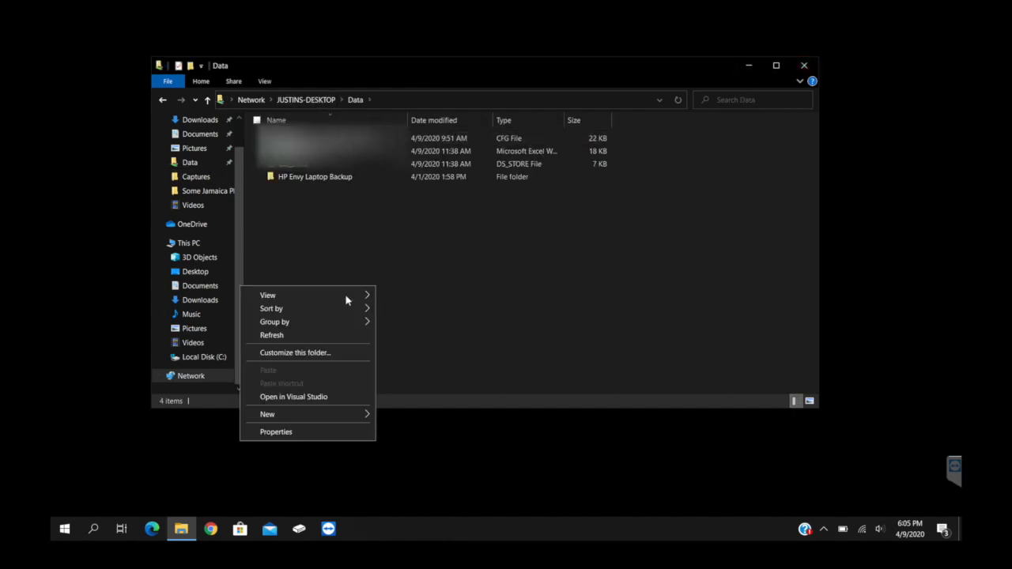
{"action": "left_click", "coordinate": [267, 414]}
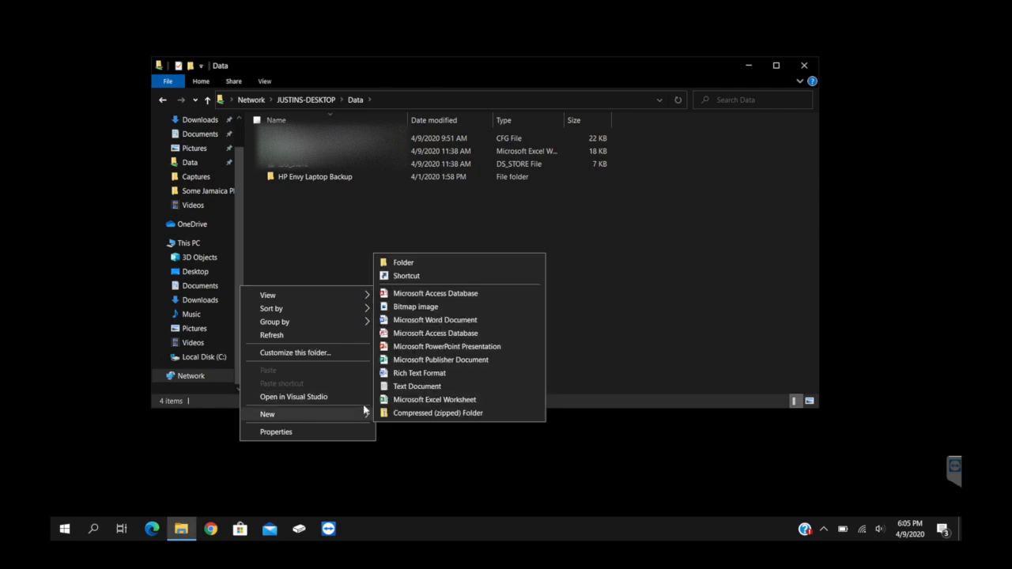
{"action": "left_click", "coordinate": [403, 262]}
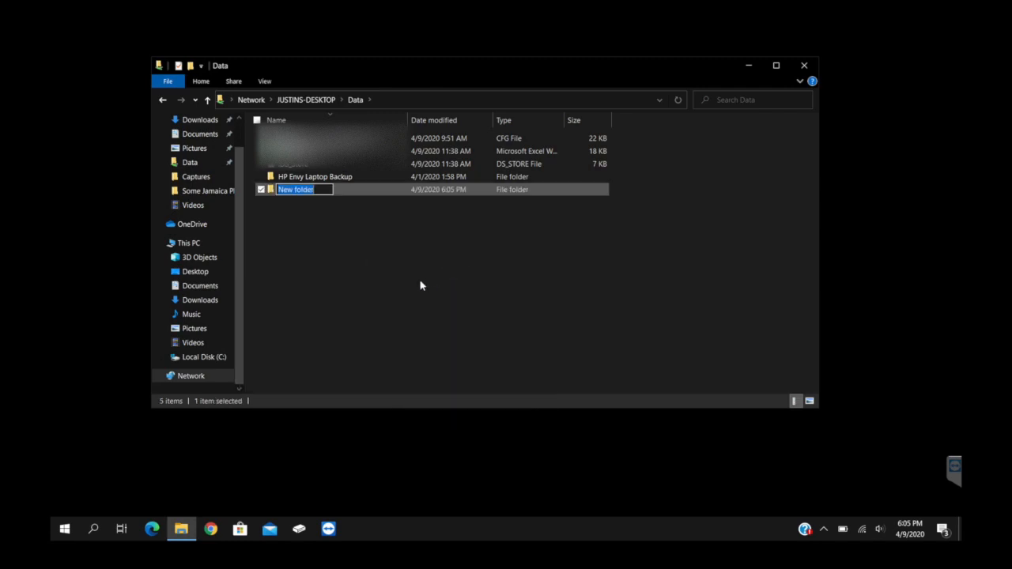
{"action": "type", "text": "test"}
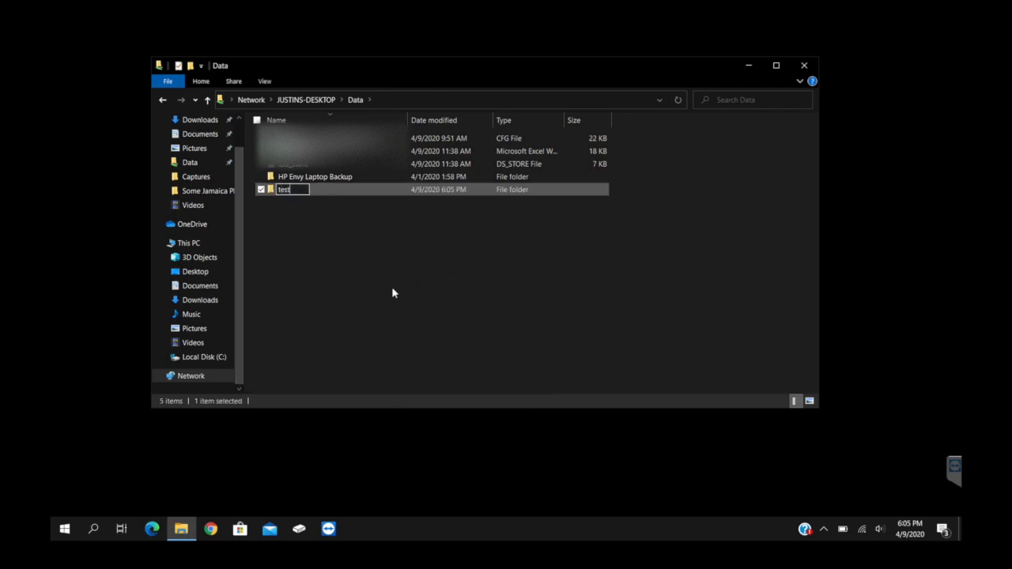
Permanently delete the test folder, then peek into HP Envy Laptop Backup and return to Data
{"action": "right_click", "coordinate": [316, 189]}
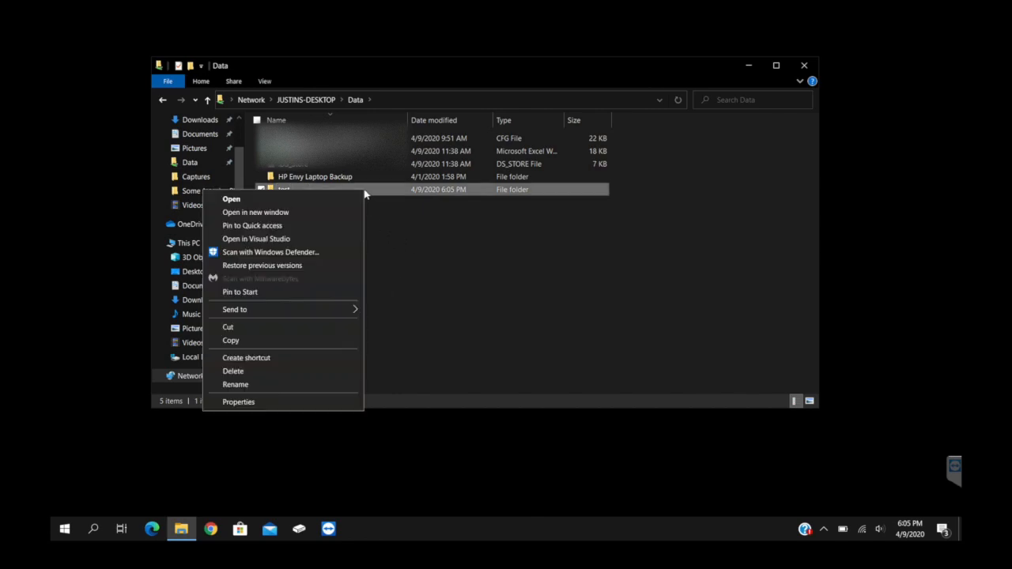
{"action": "left_click", "coordinate": [233, 370]}
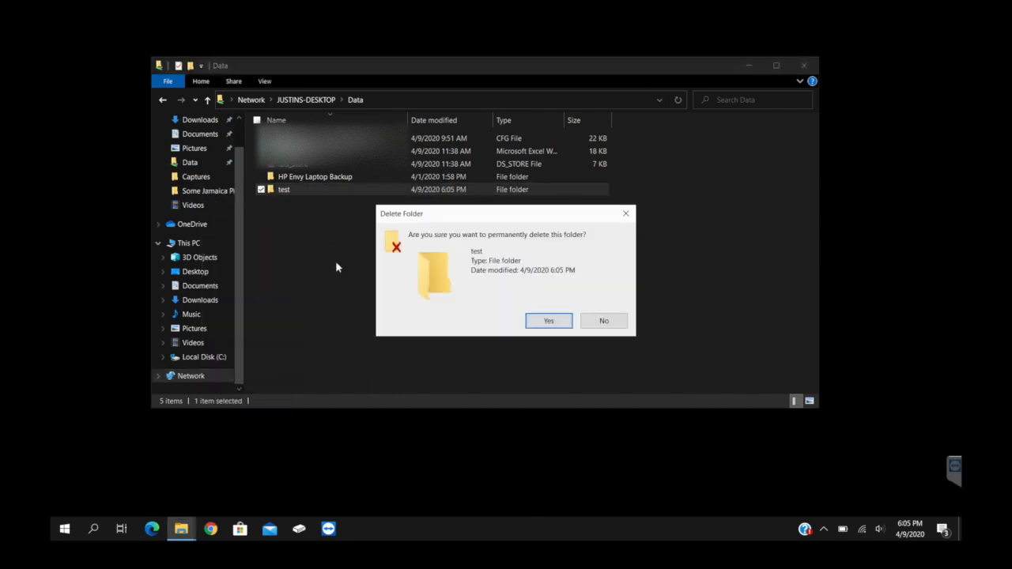
{"action": "left_click", "coordinate": [548, 319]}
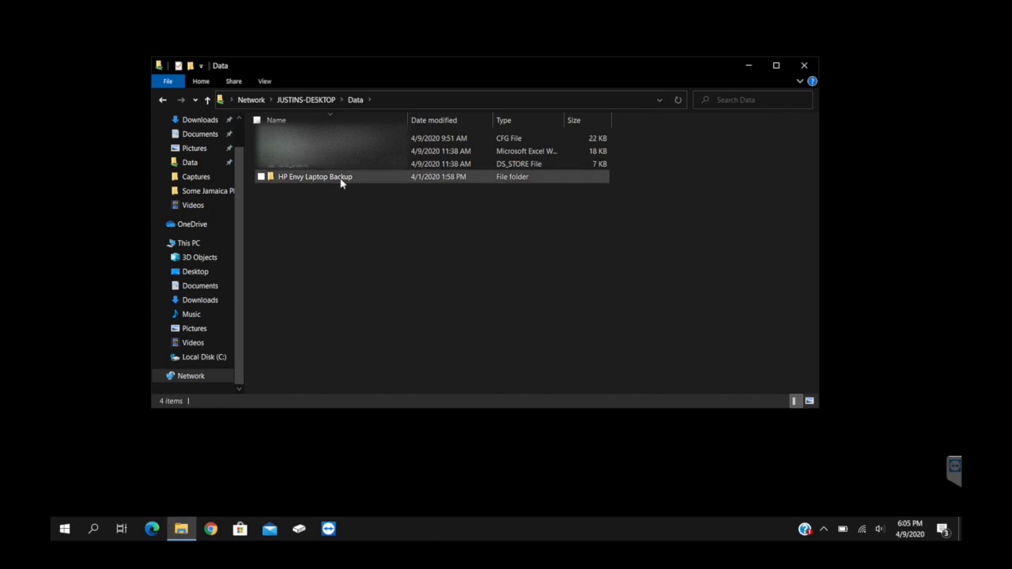
{"action": "double_click", "coordinate": [323, 177]}
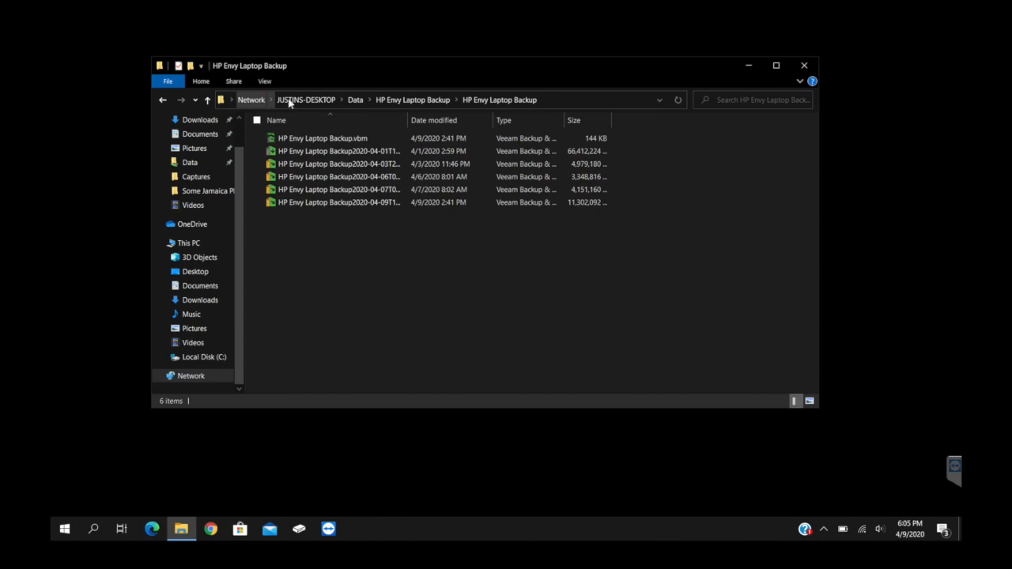
{"action": "left_click", "coordinate": [354, 99]}
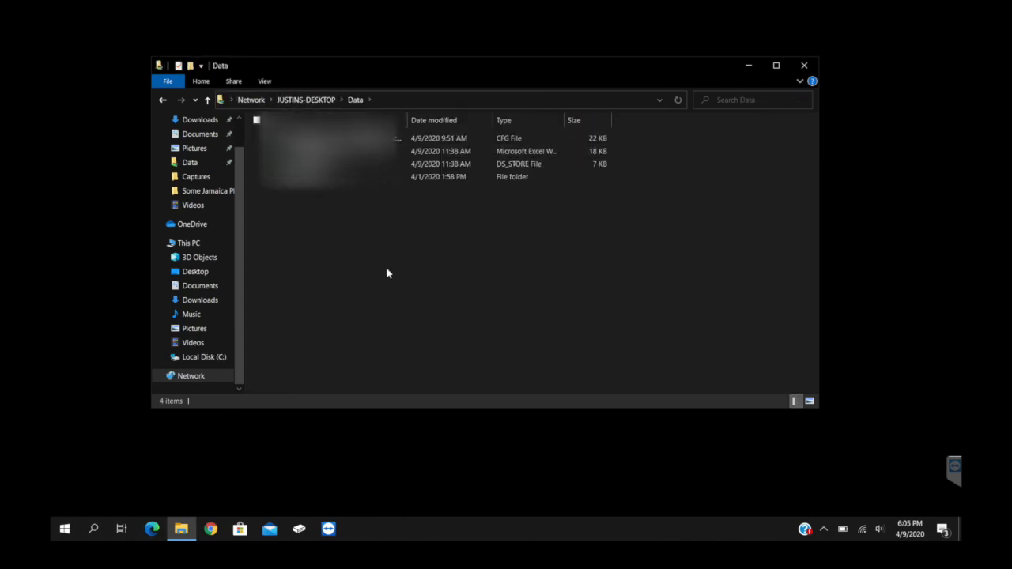